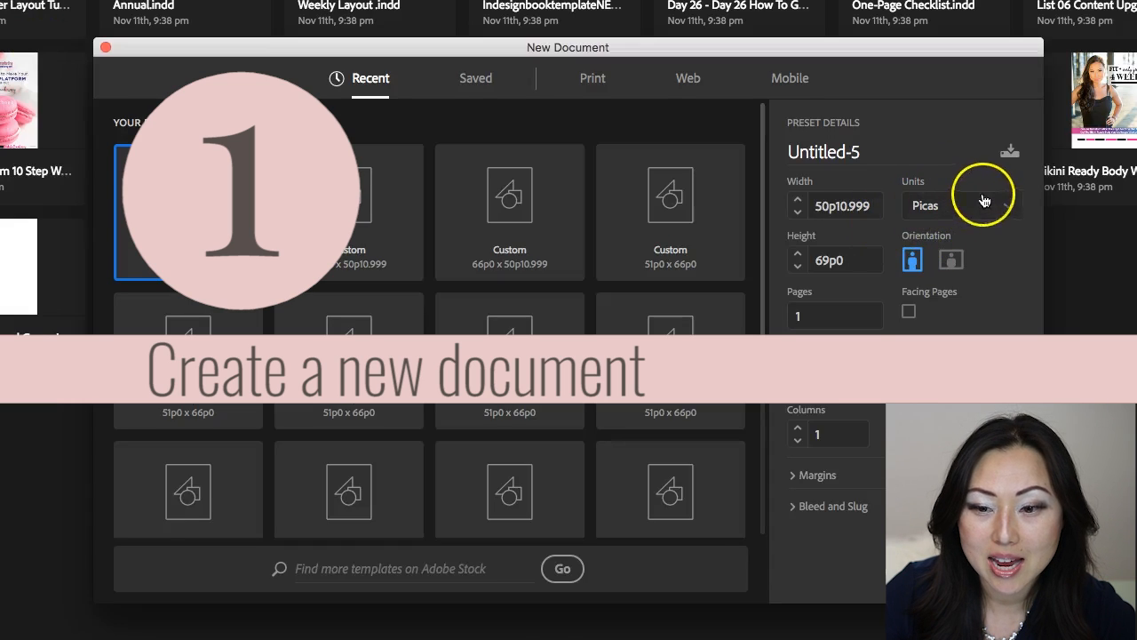
# Step: Set units to inches, width 8.5, and enable margins for the new document
pyautogui.click(963, 206)
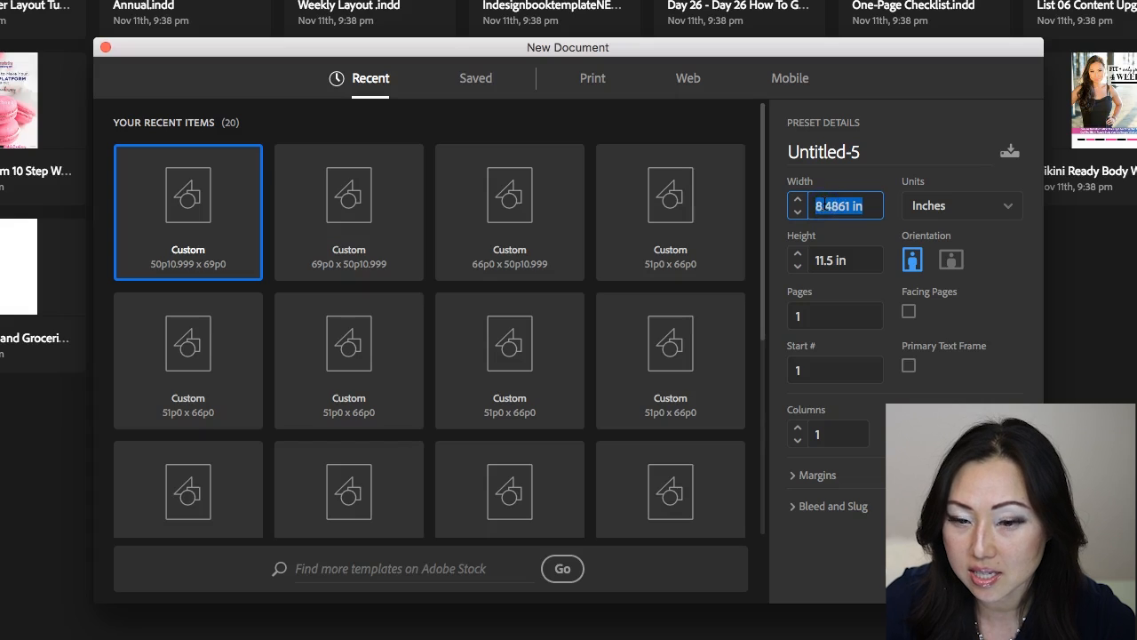
pyautogui.write('8.5')
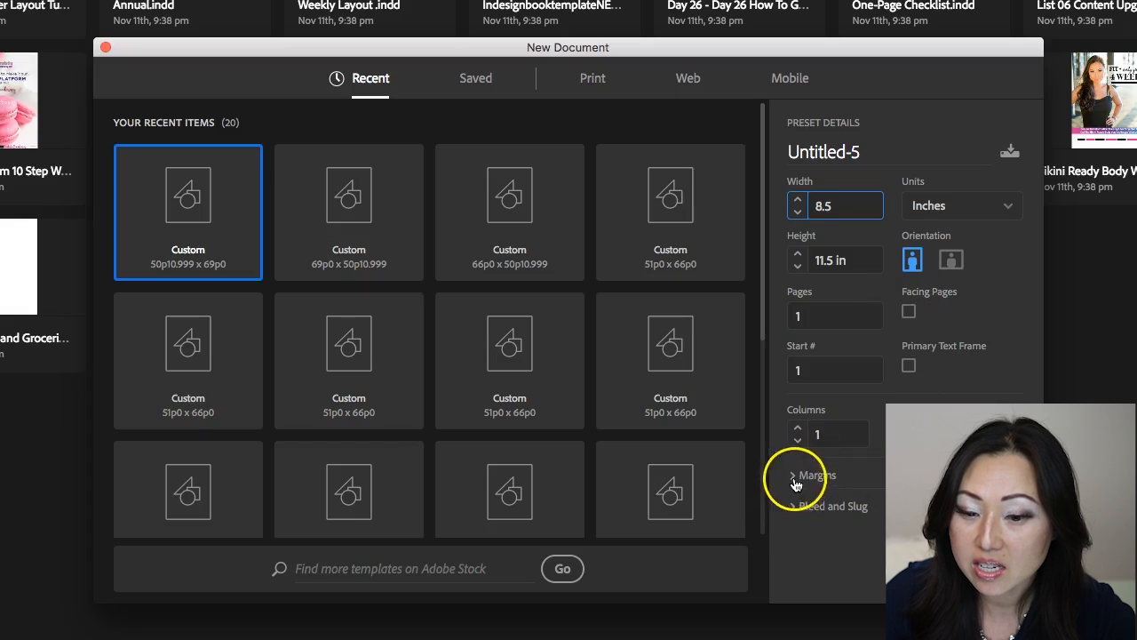
pyautogui.click(811, 475)
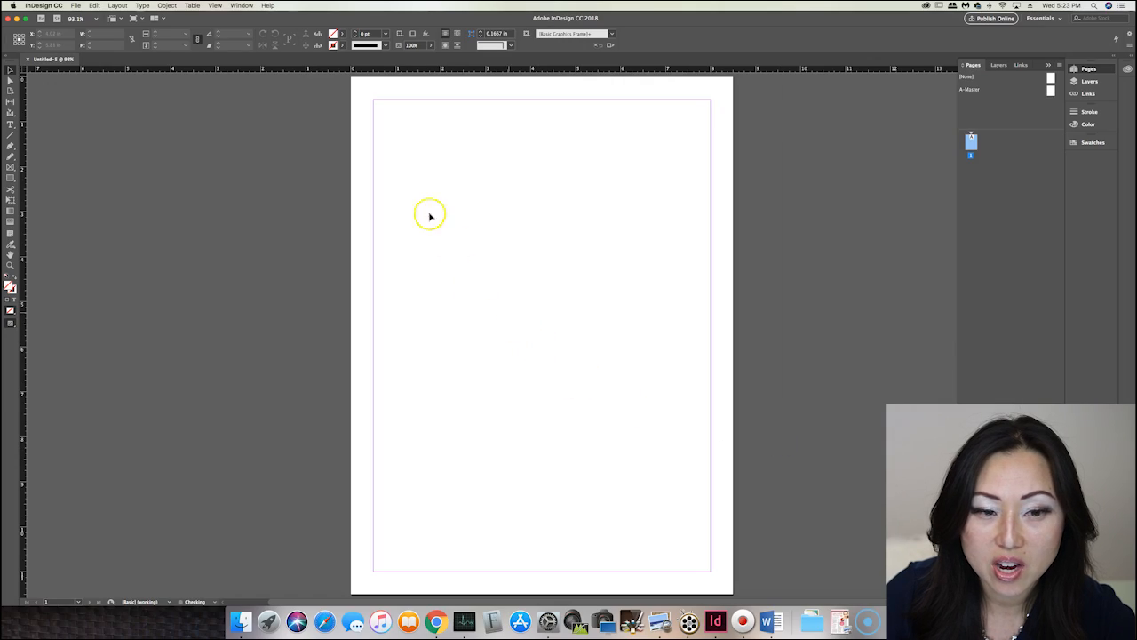
pyautogui.moveTo(420, 95)
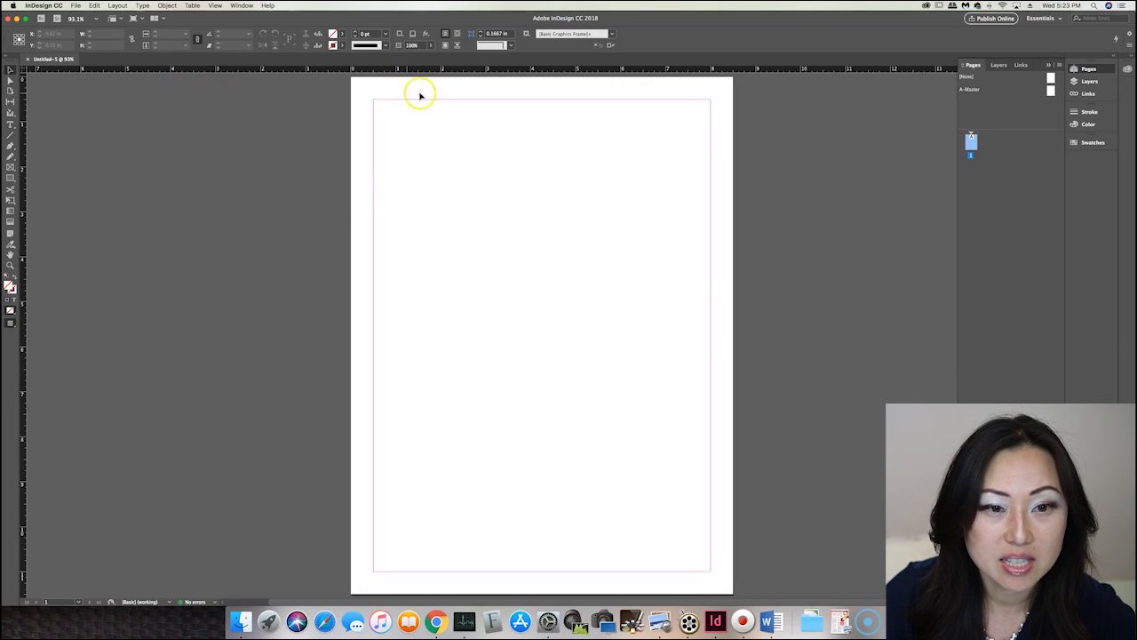
pyautogui.moveTo(385, 125)
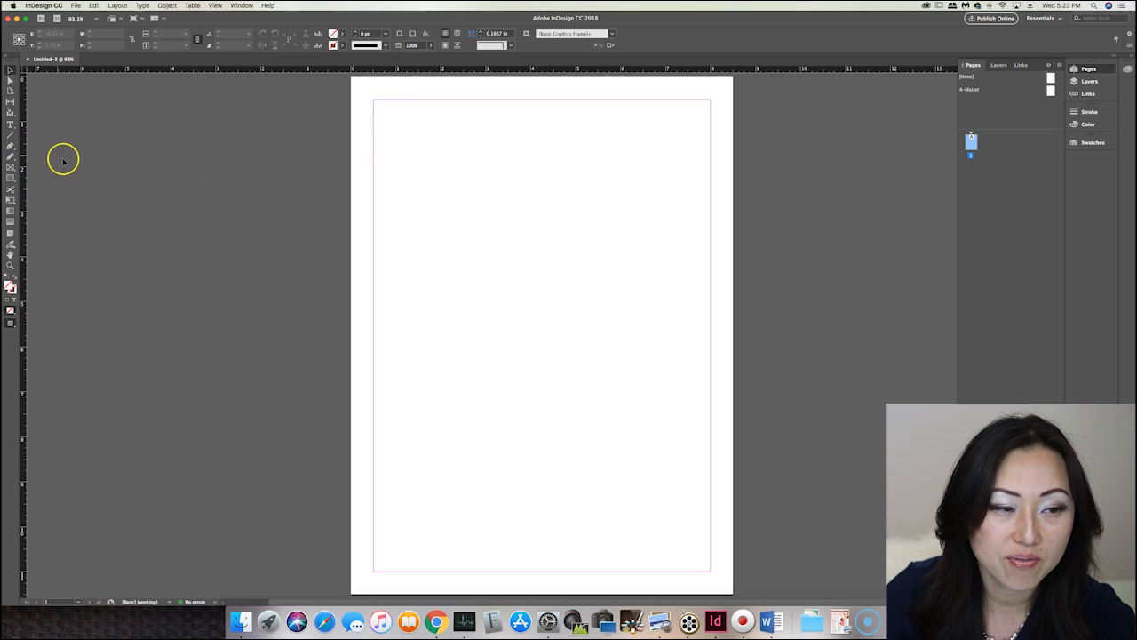
pyautogui.moveTo(540, 366)
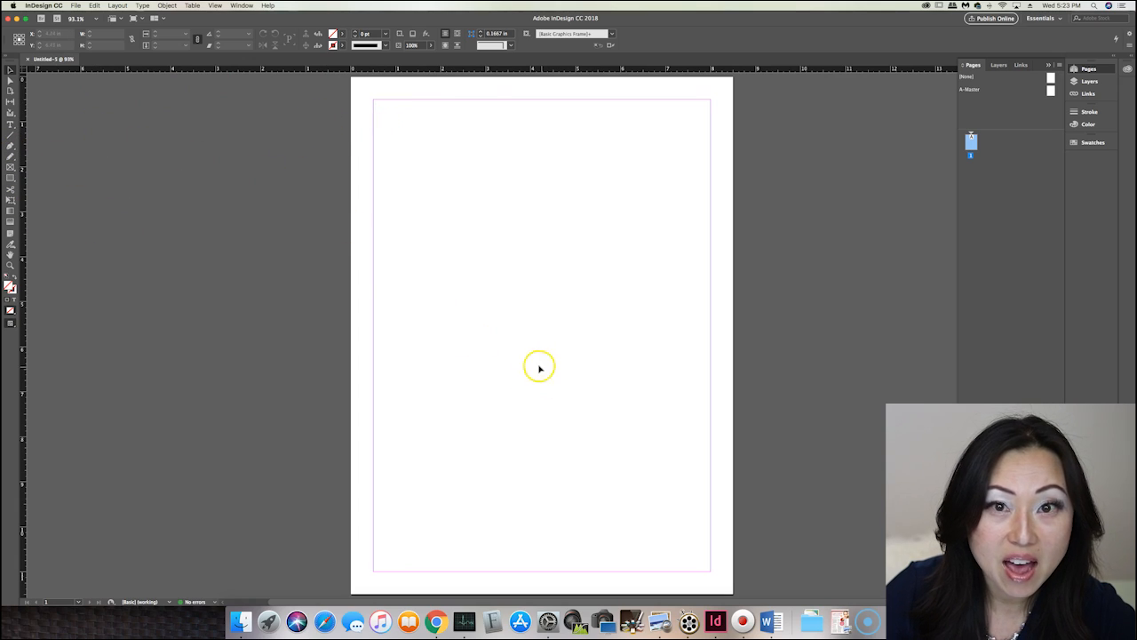
# Step: Review the Valentine's Day gift guide in Word, then hide Word to return to InDesign
pyautogui.click(771, 620)
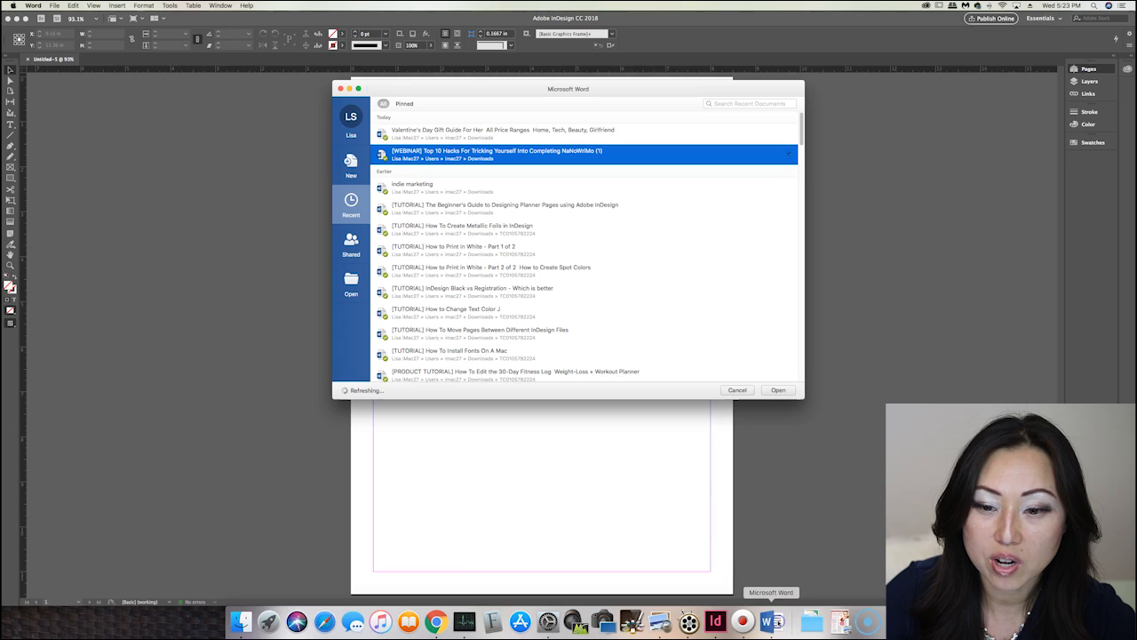
pyautogui.click(501, 131)
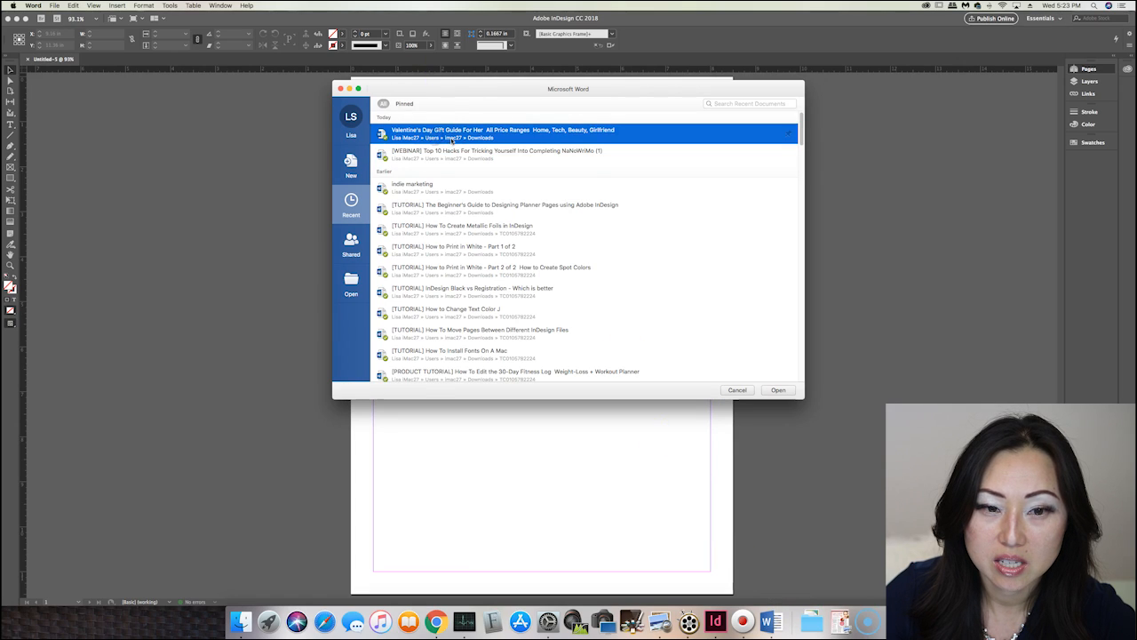
pyautogui.click(778, 389)
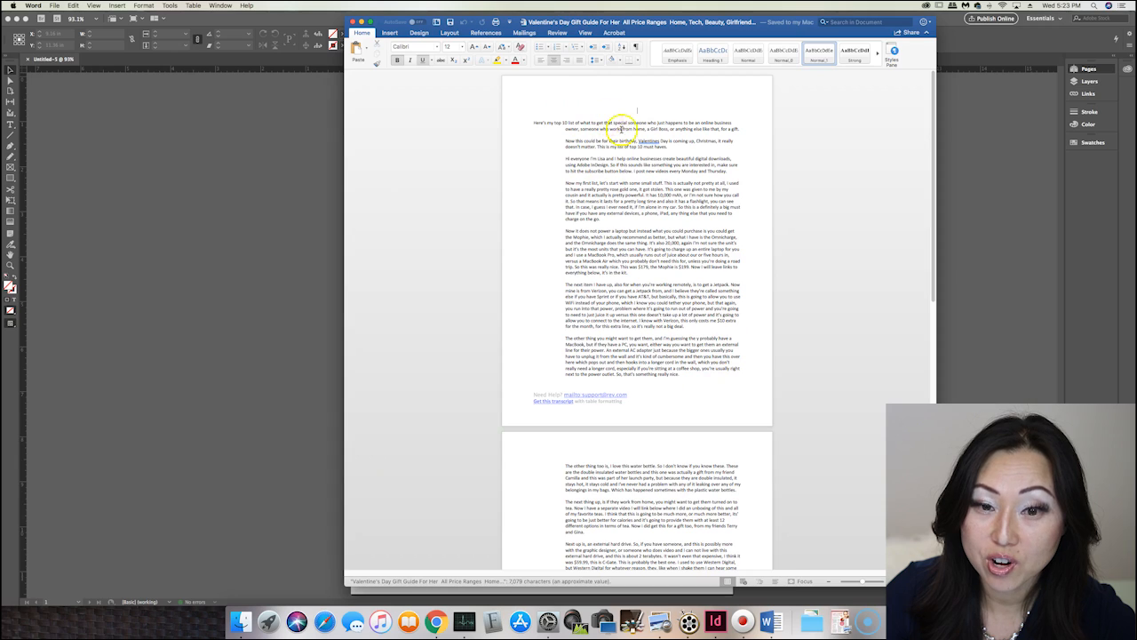
pyautogui.scroll(-3)
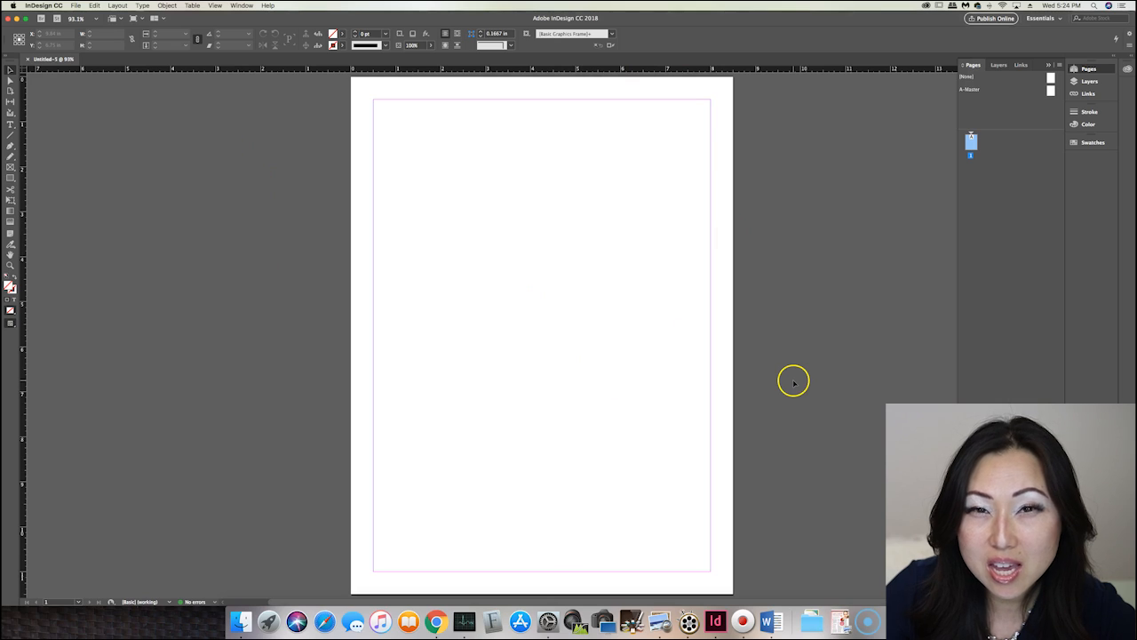
pyautogui.moveTo(820, 437)
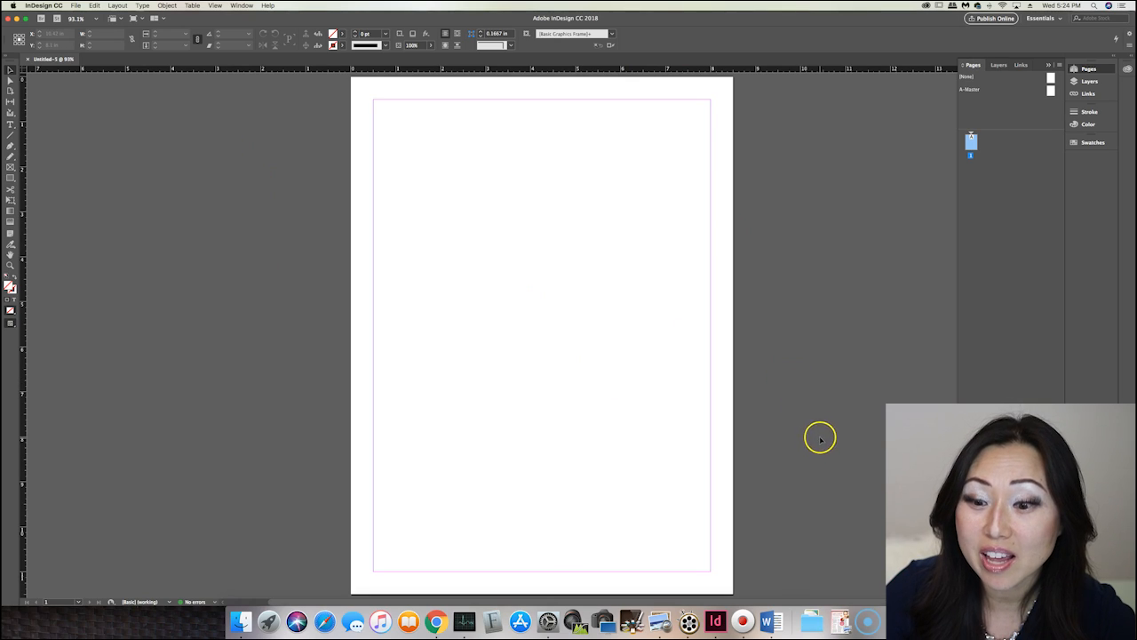
pyautogui.moveTo(775, 620)
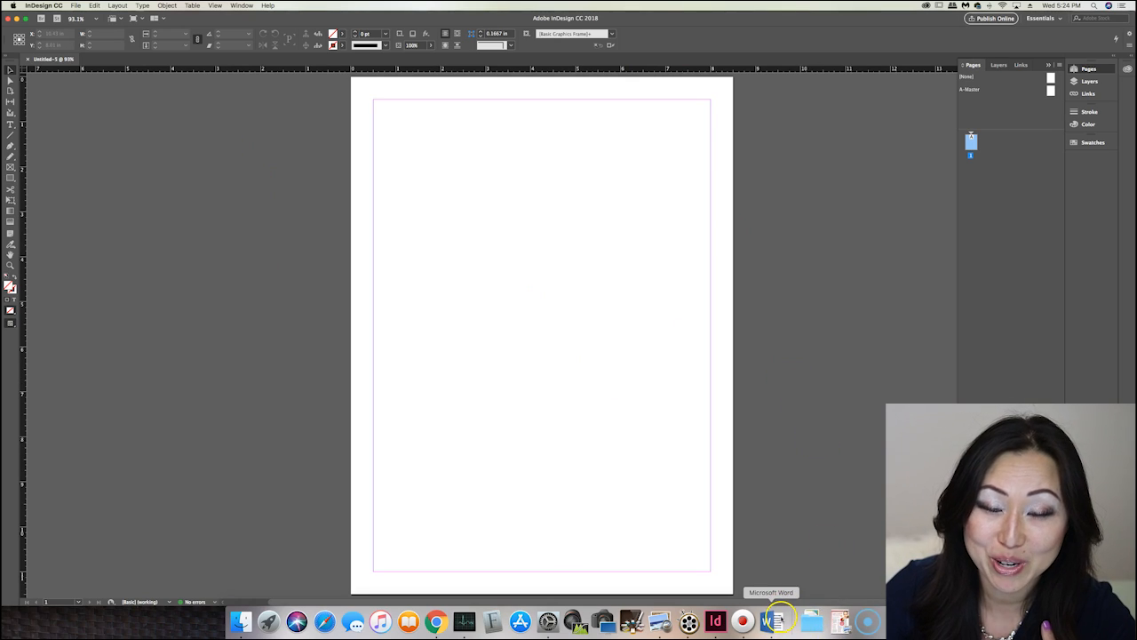
pyautogui.click(777, 622)
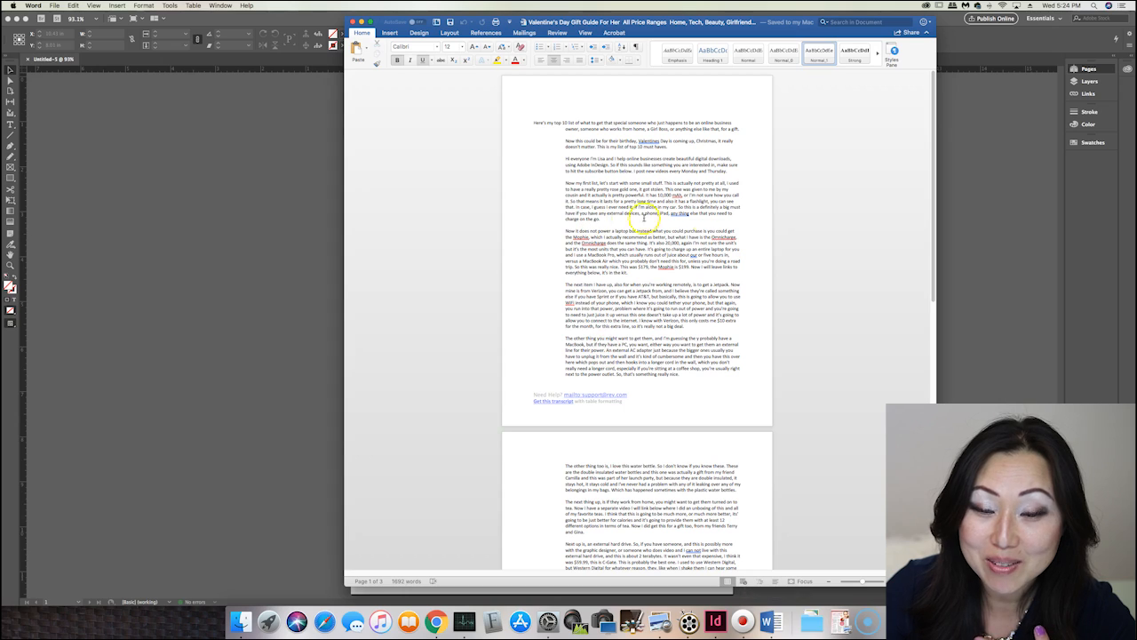
pyautogui.press('cmd+a')
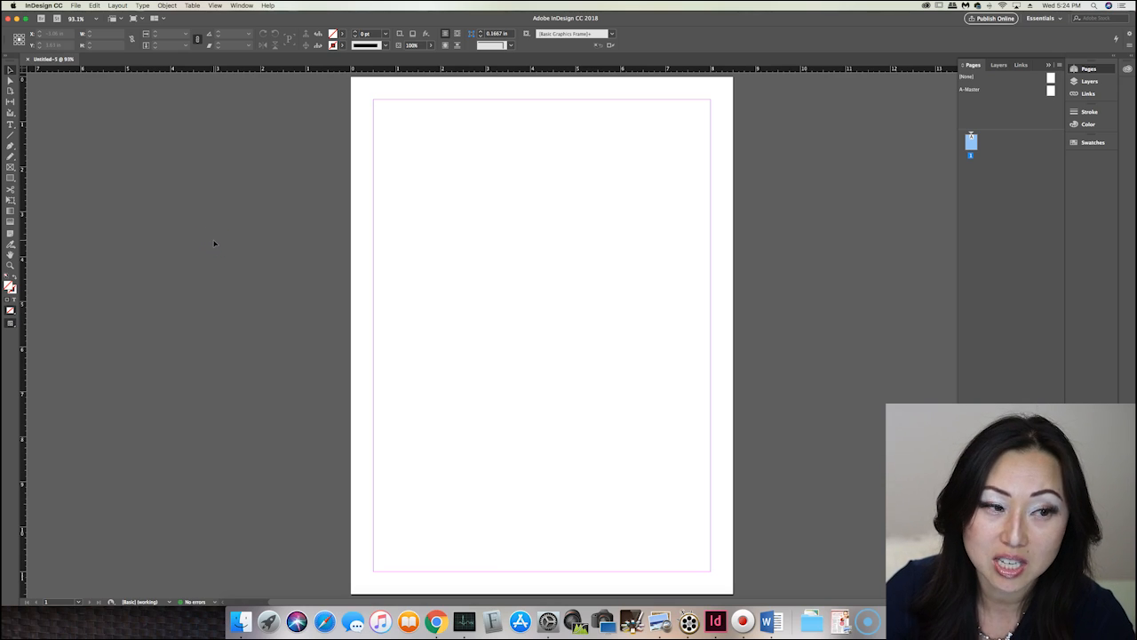
pyautogui.moveTo(145, 93)
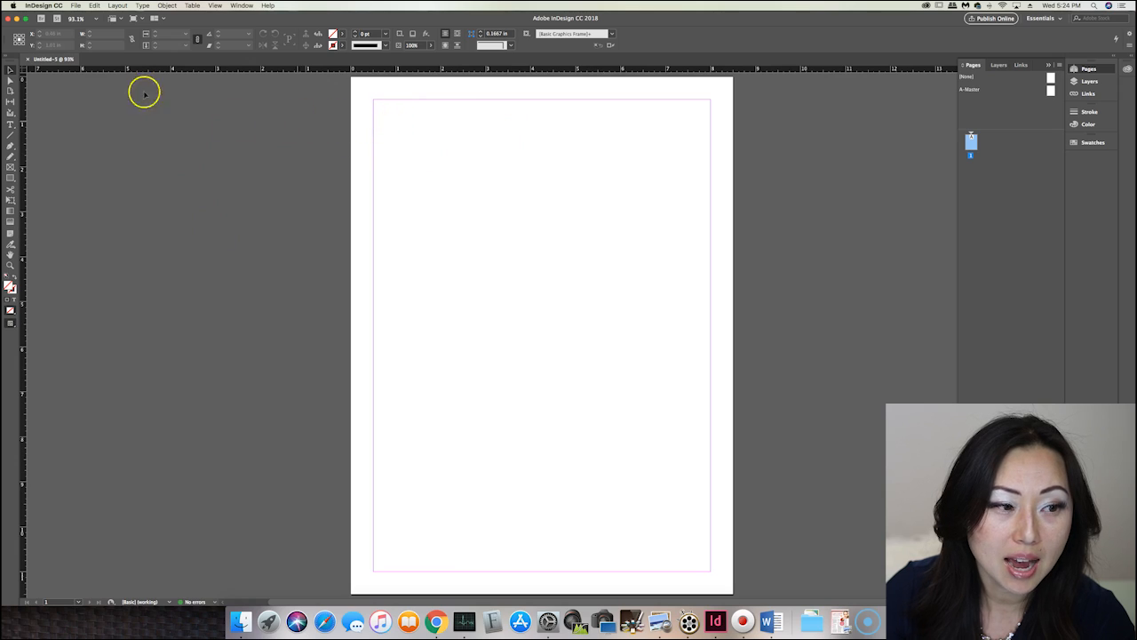
# Step: Browse the File menu commands over the blank page
pyautogui.click(75, 5)
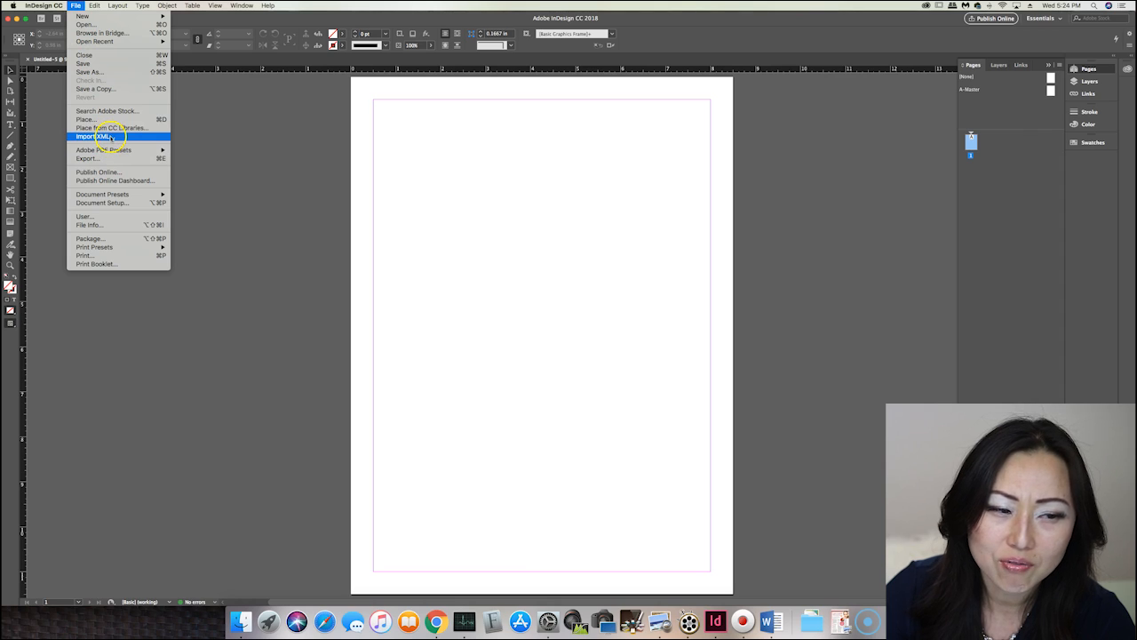
pyautogui.moveTo(92, 135)
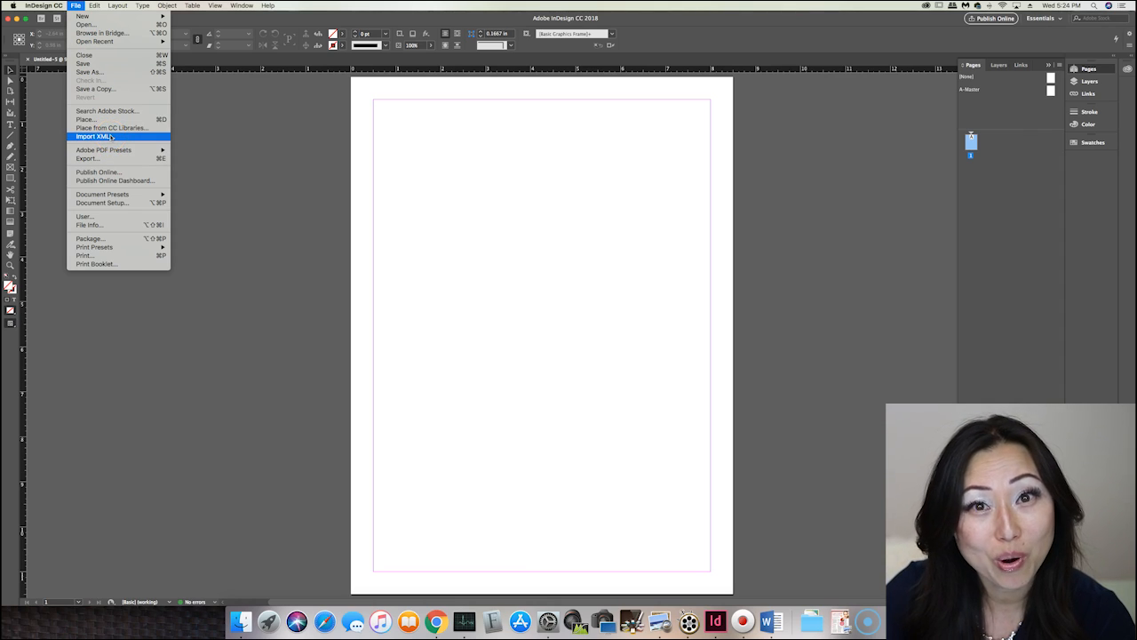
pyautogui.moveTo(114, 224)
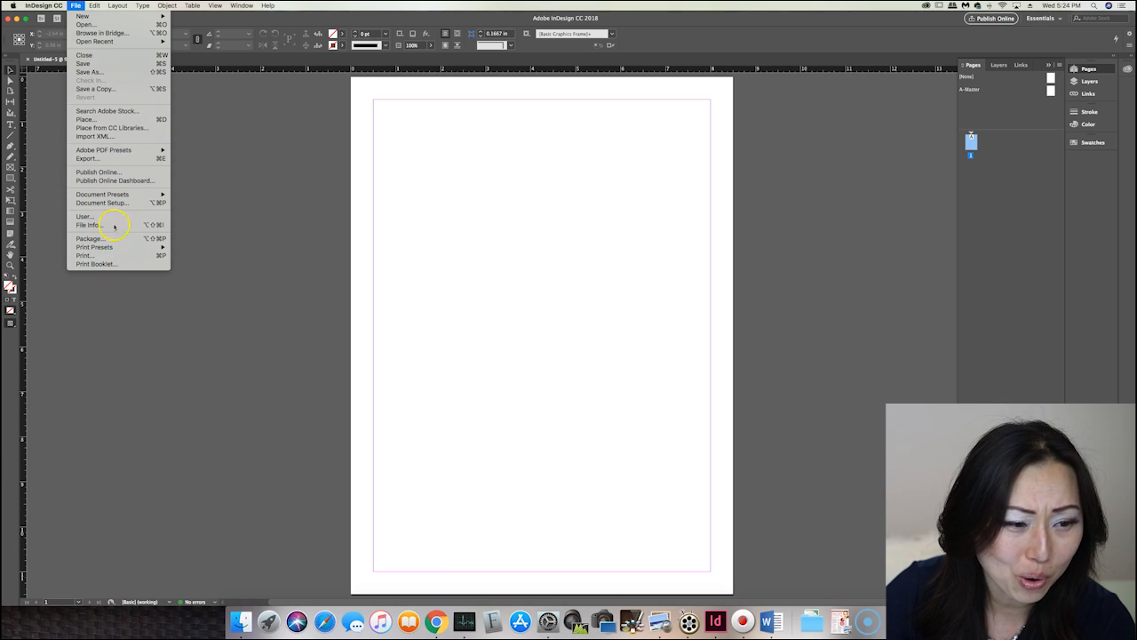
pyautogui.moveTo(96, 135)
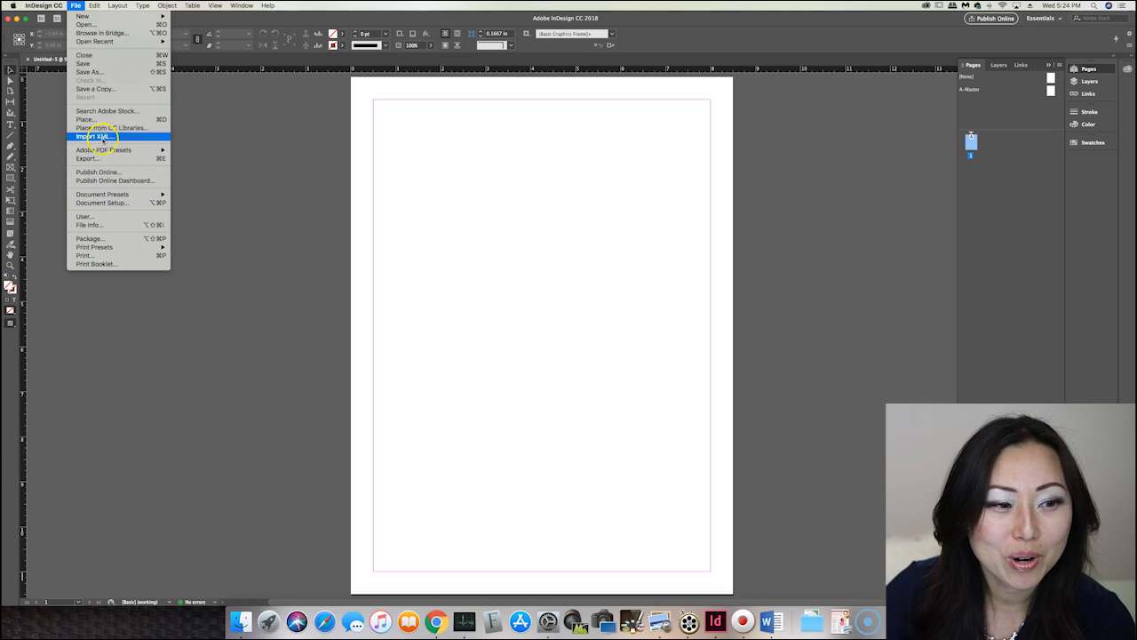
pyautogui.moveTo(103, 149)
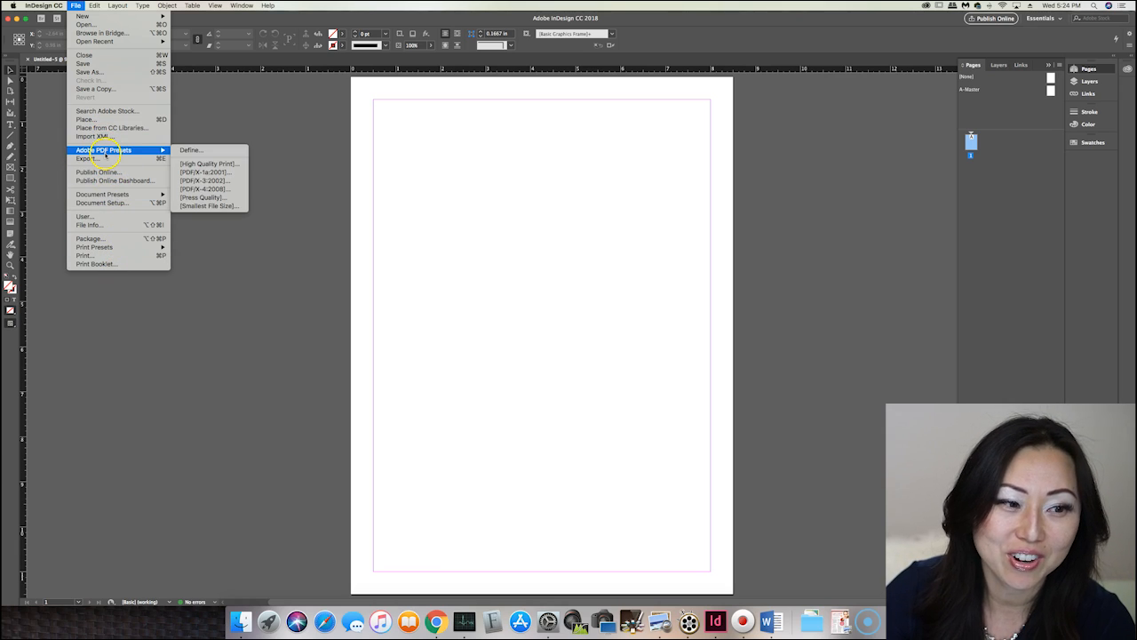
pyautogui.moveTo(86, 119)
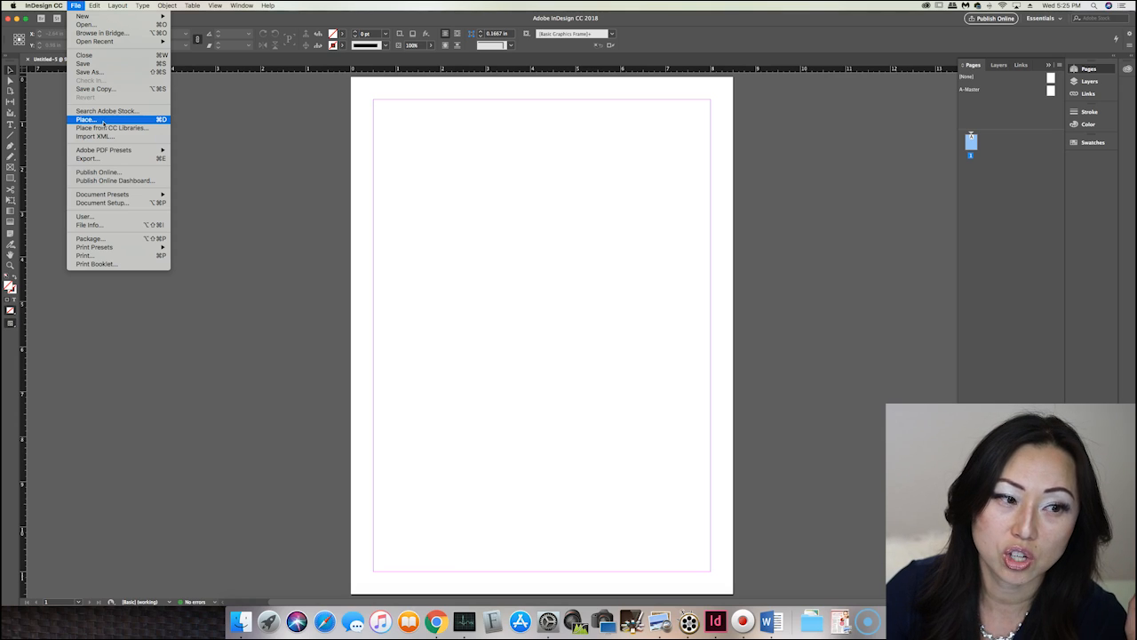
# Step: Place the gift guide .docx from Downloads without import options and dismiss the Missing Fonts warning
pyautogui.click(86, 119)
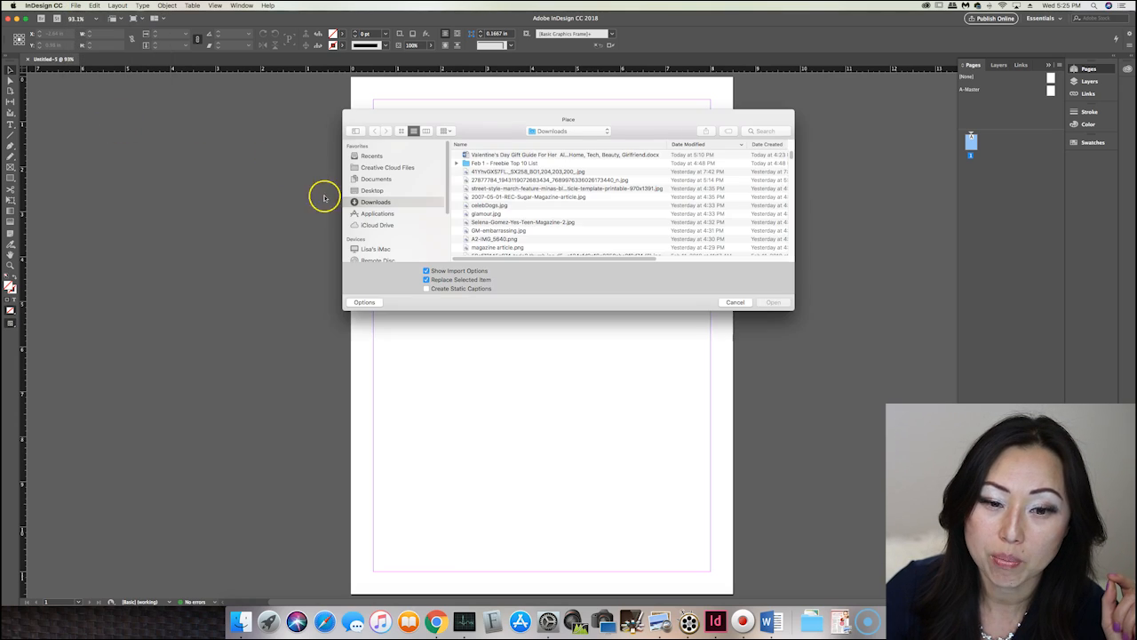
pyautogui.click(563, 155)
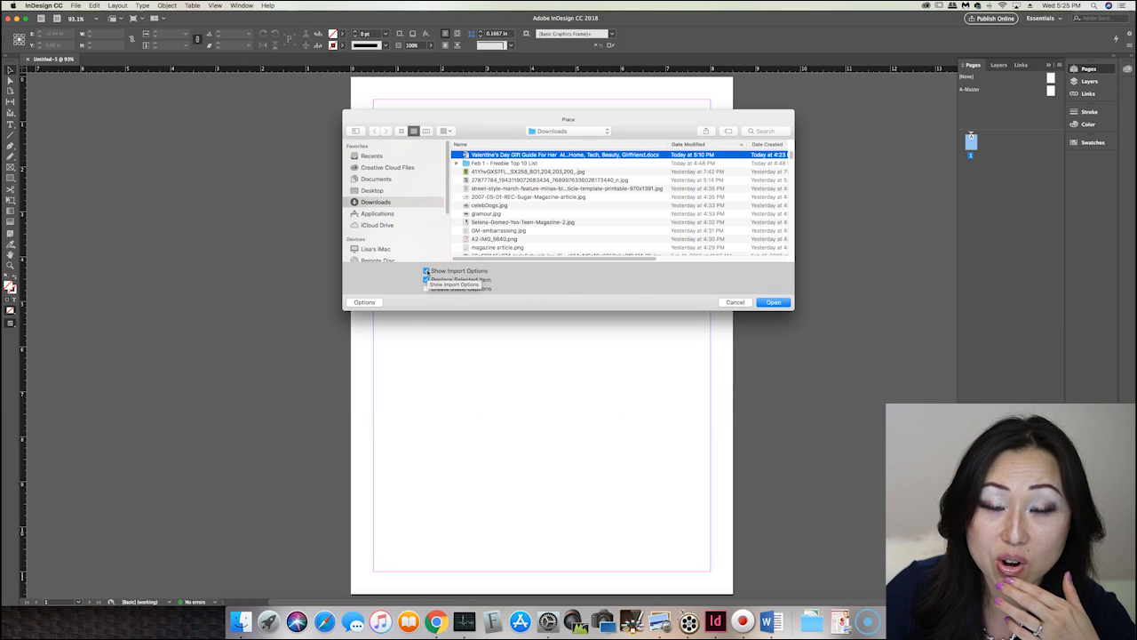
pyautogui.click(427, 279)
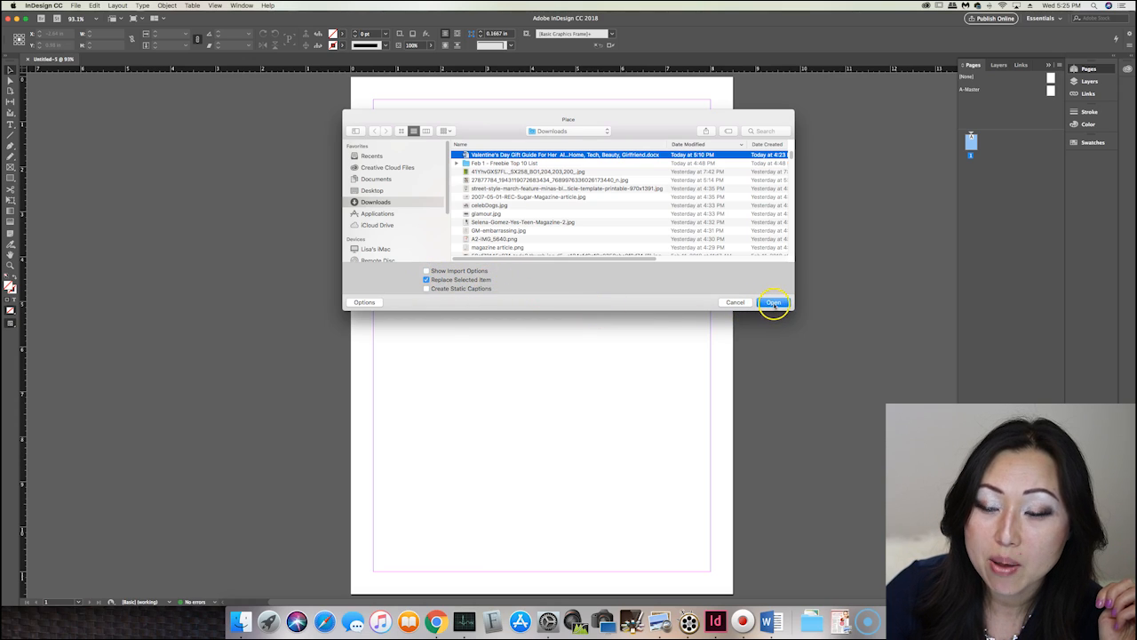
pyautogui.click(771, 302)
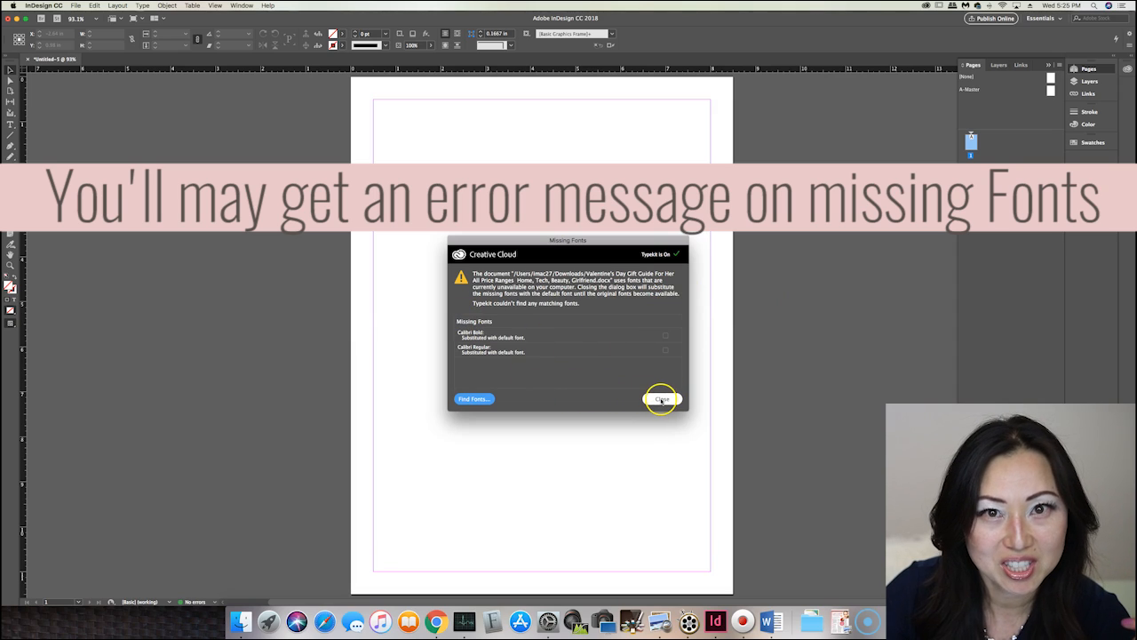
pyautogui.click(661, 398)
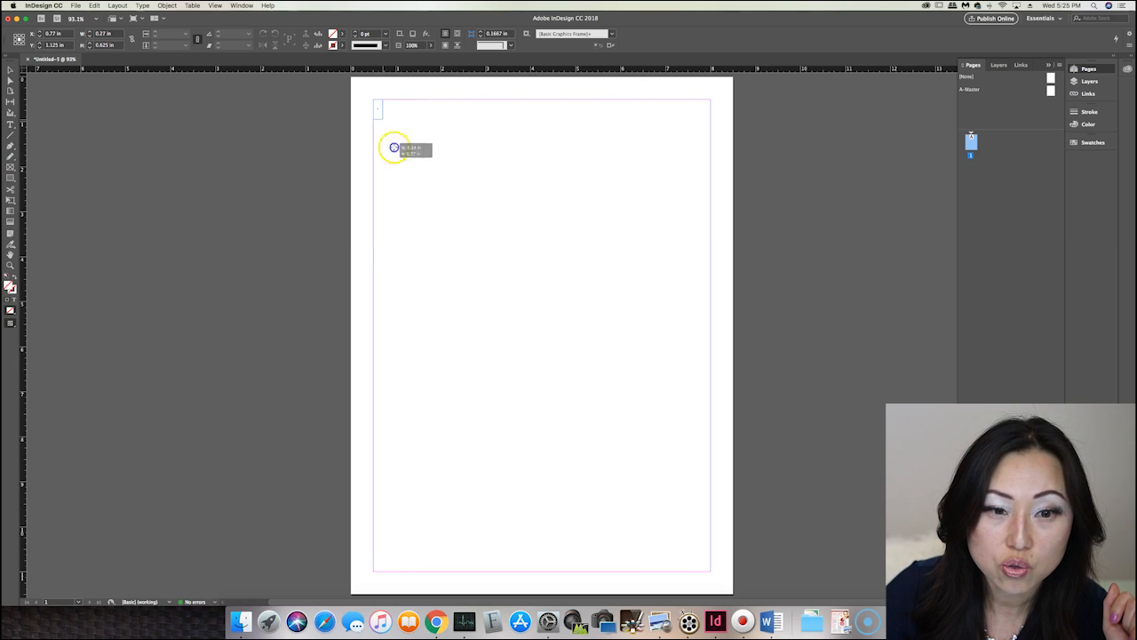
# Step: Fill a margin-to-margin text frame on page 1 with the article and enable Overprint Preview
pyautogui.moveTo(395, 148); pyautogui.dragTo(697, 572)
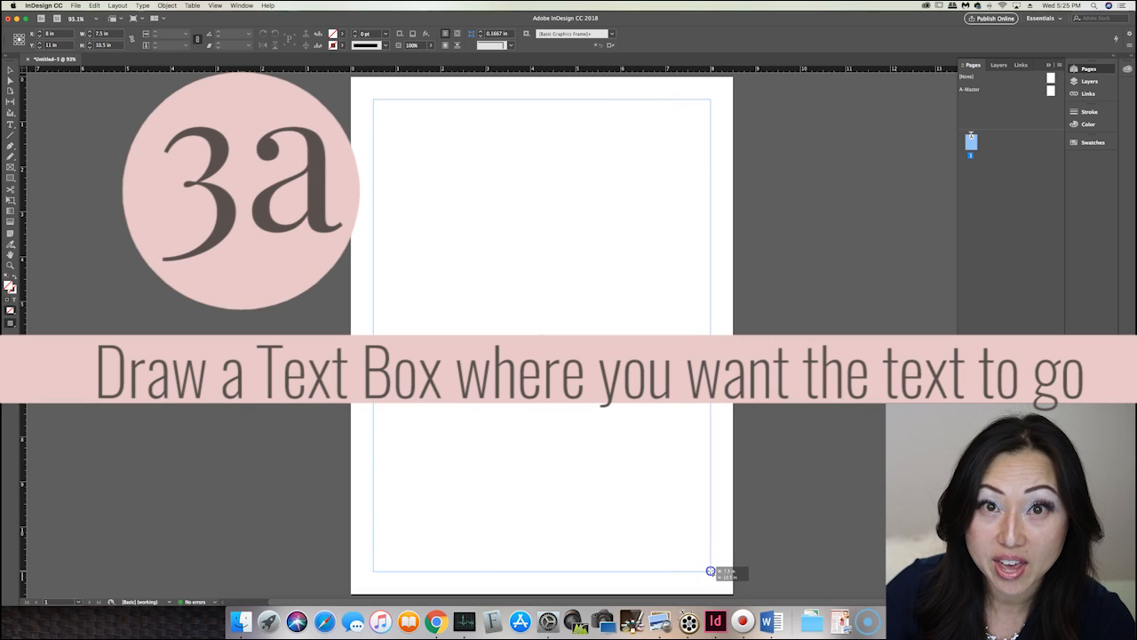
pyautogui.moveTo(373, 106); pyautogui.dragTo(710, 570)
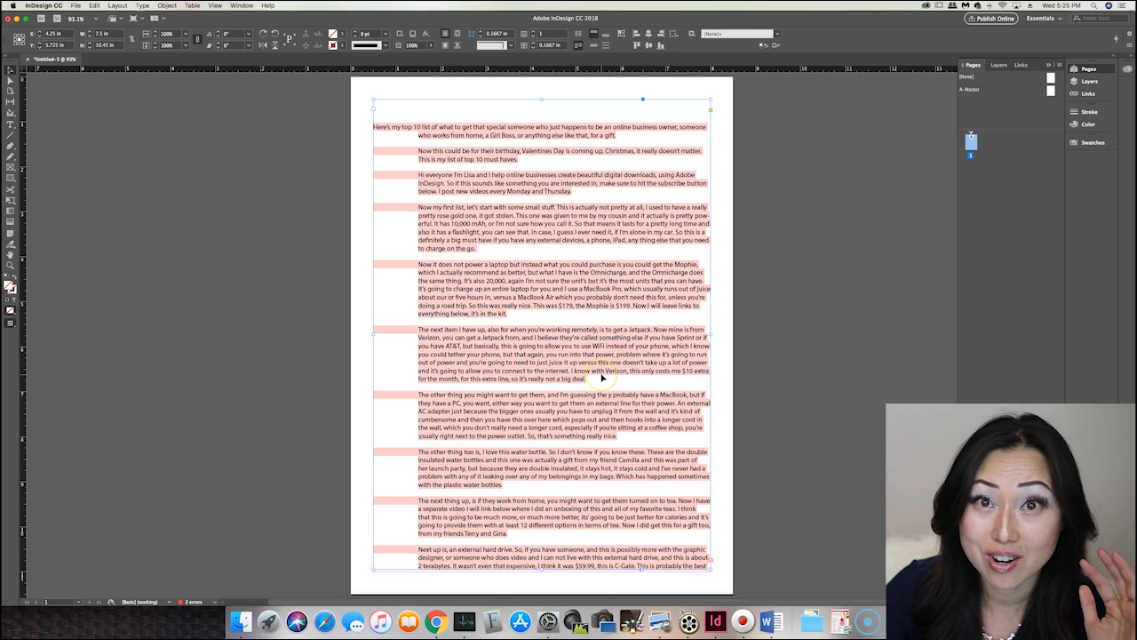
pyautogui.moveTo(710, 562)
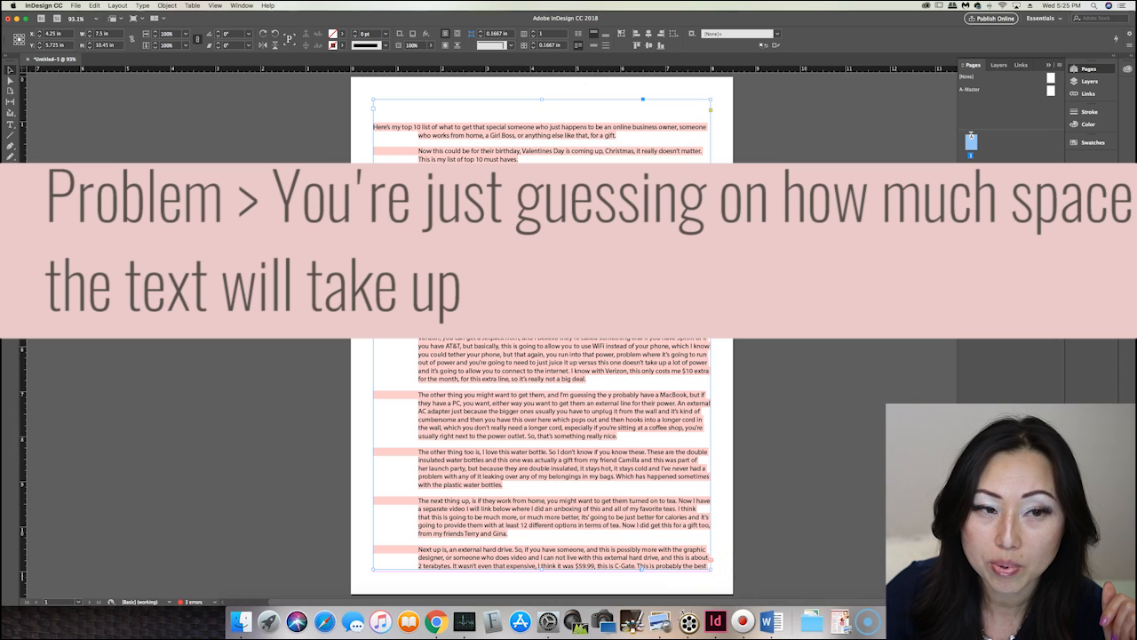
pyautogui.click(215, 5)
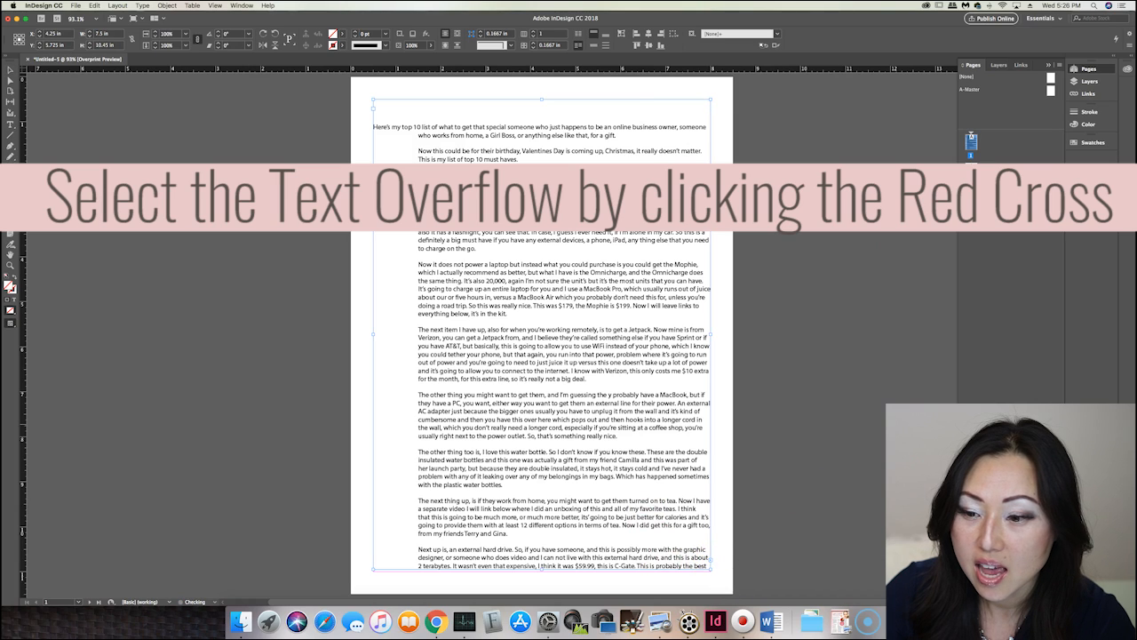
# Step: Continue the overflow text from page 1 into a new frame on page 2
pyautogui.click(453, 128)
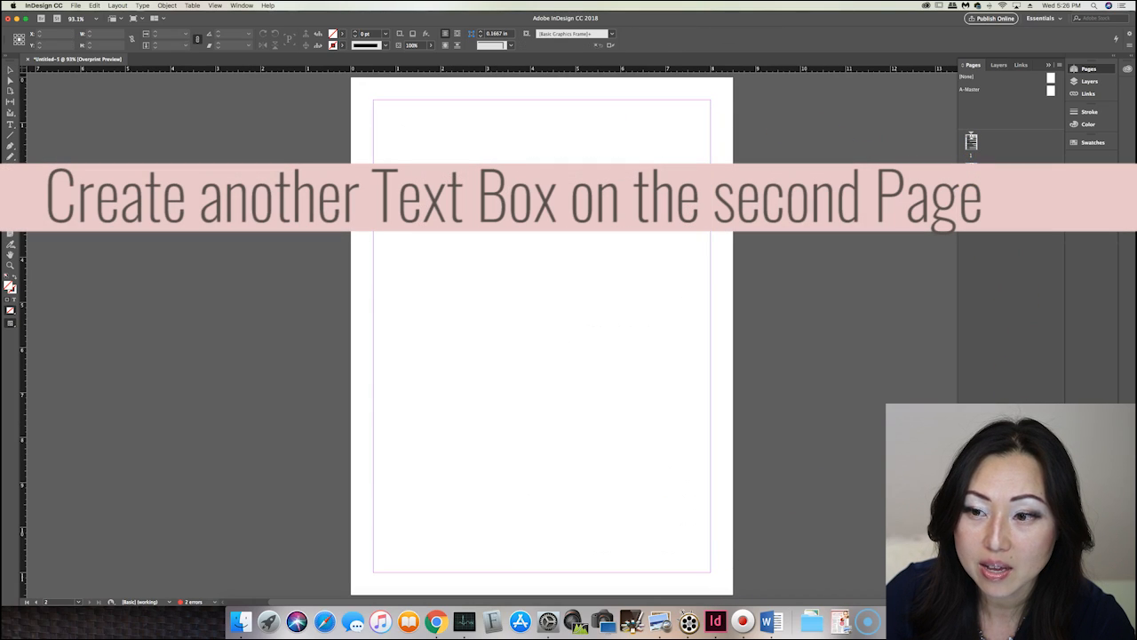
pyautogui.moveTo(373, 105); pyautogui.dragTo(479, 242)
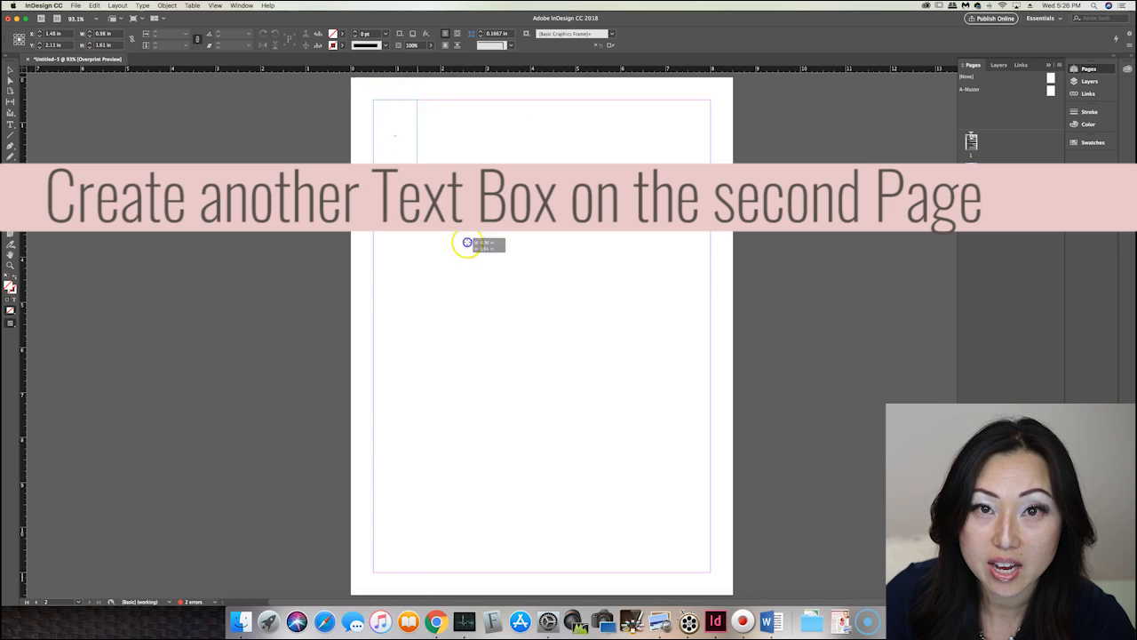
pyautogui.moveTo(469, 241); pyautogui.dragTo(709, 515)
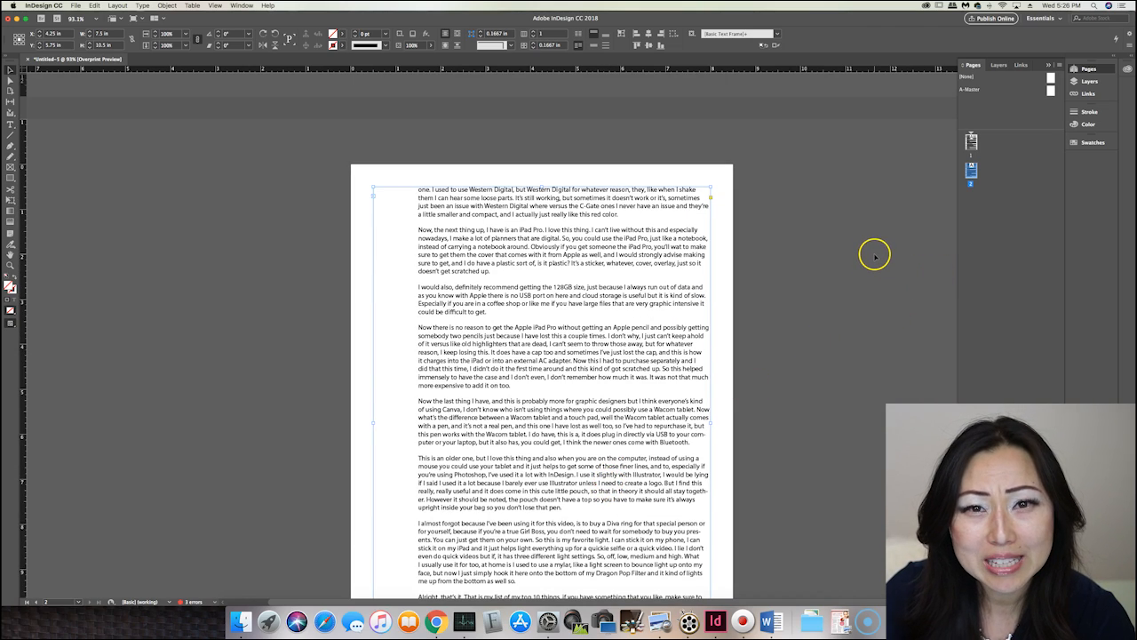
pyautogui.moveTo(850, 288)
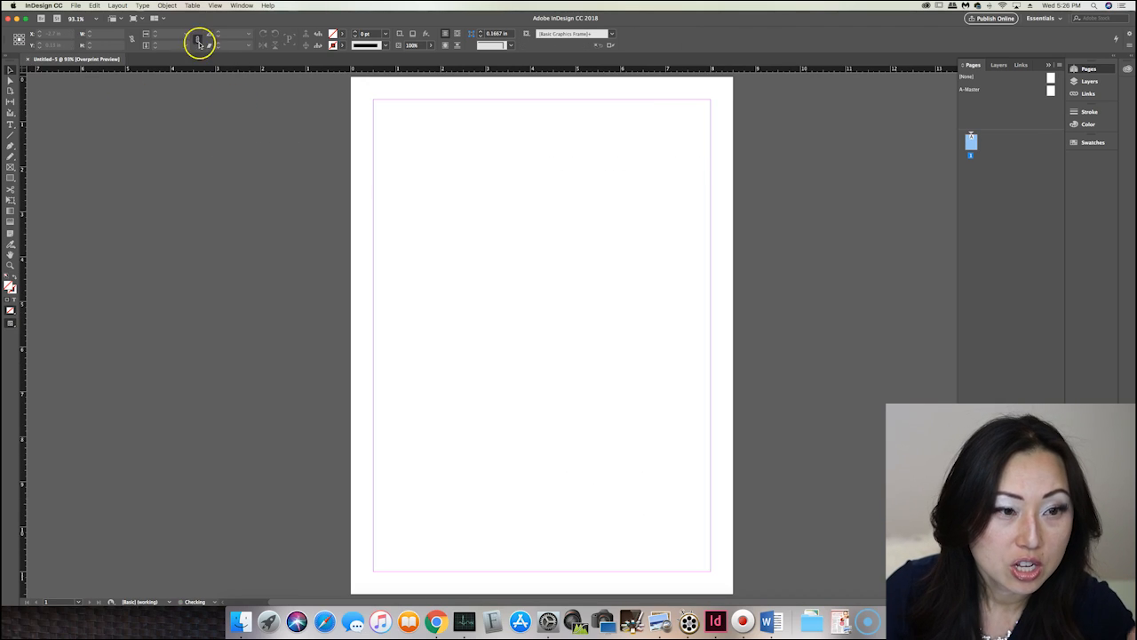
# Step: Place the gift guide .docx into the new document for autoflowing
pyautogui.click(75, 6)
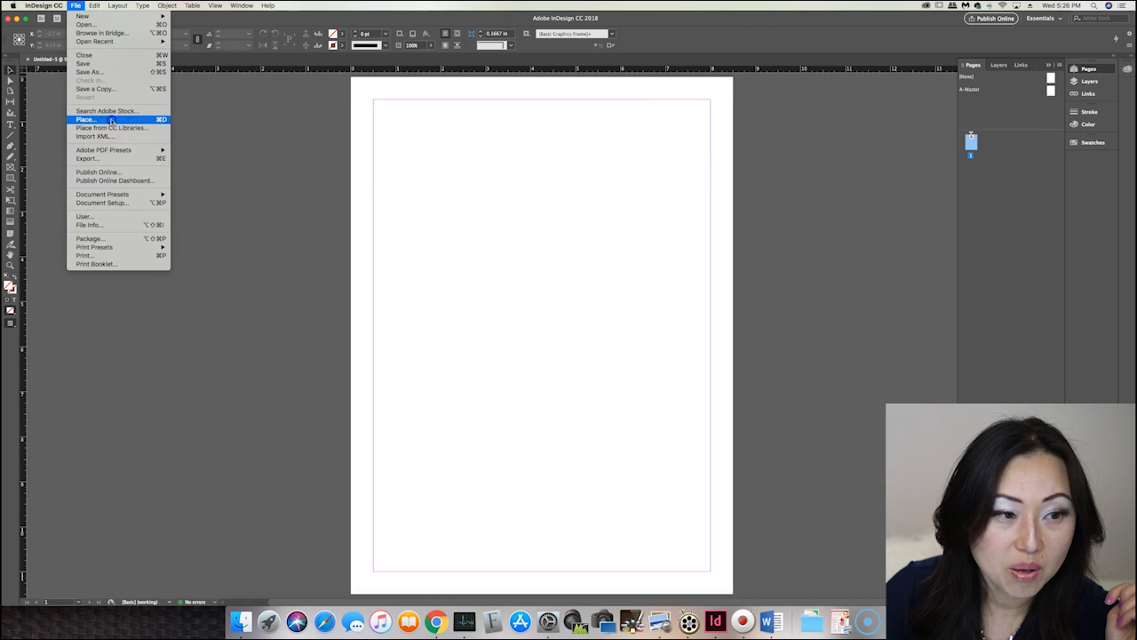
pyautogui.click(85, 119)
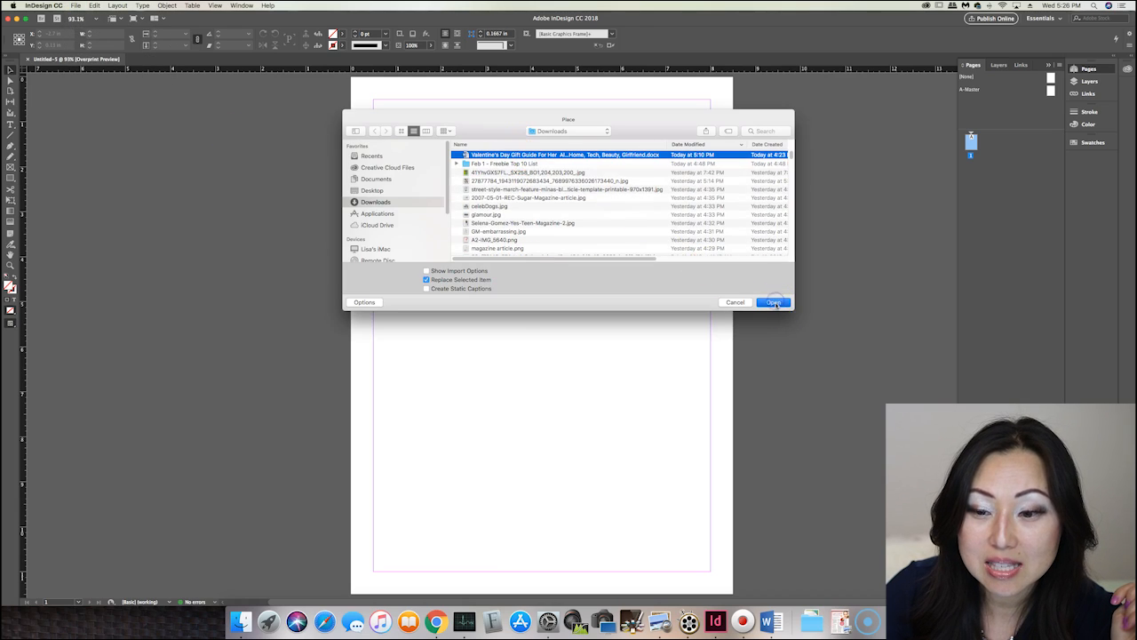
pyautogui.click(773, 302)
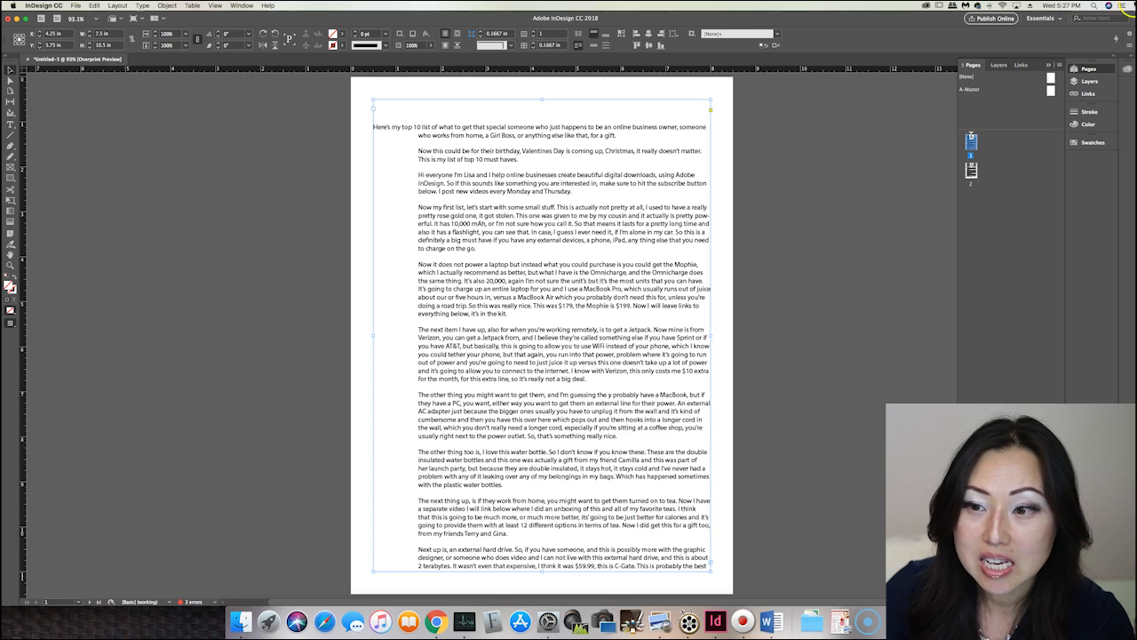
pyautogui.moveTo(833, 224)
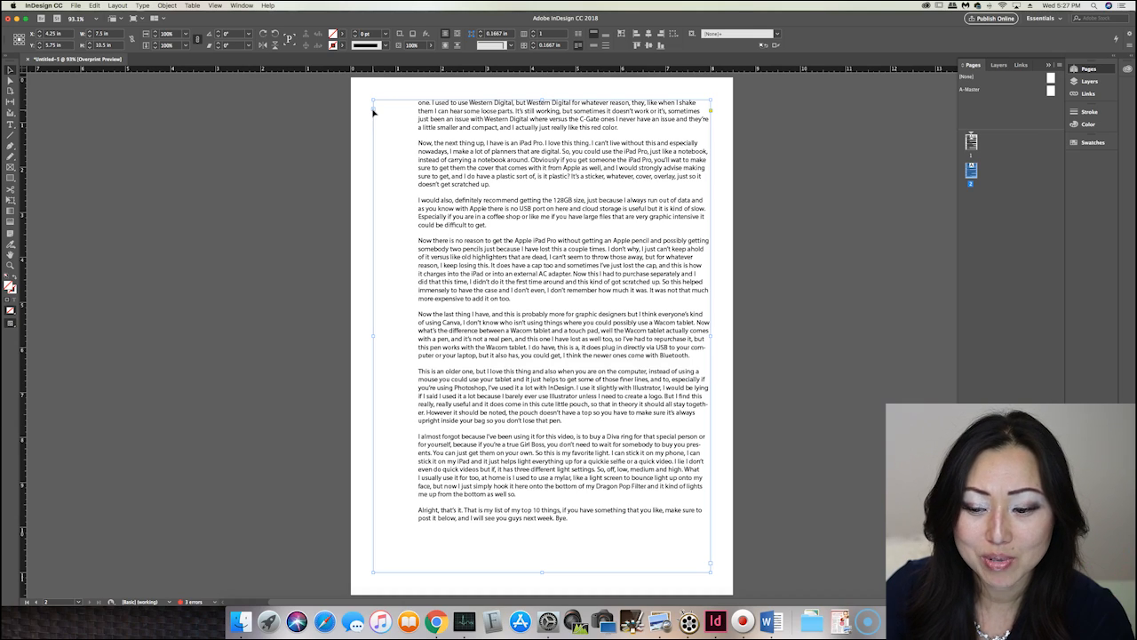
# Step: Show the File menu over the last page where the text ends
pyautogui.click(75, 5)
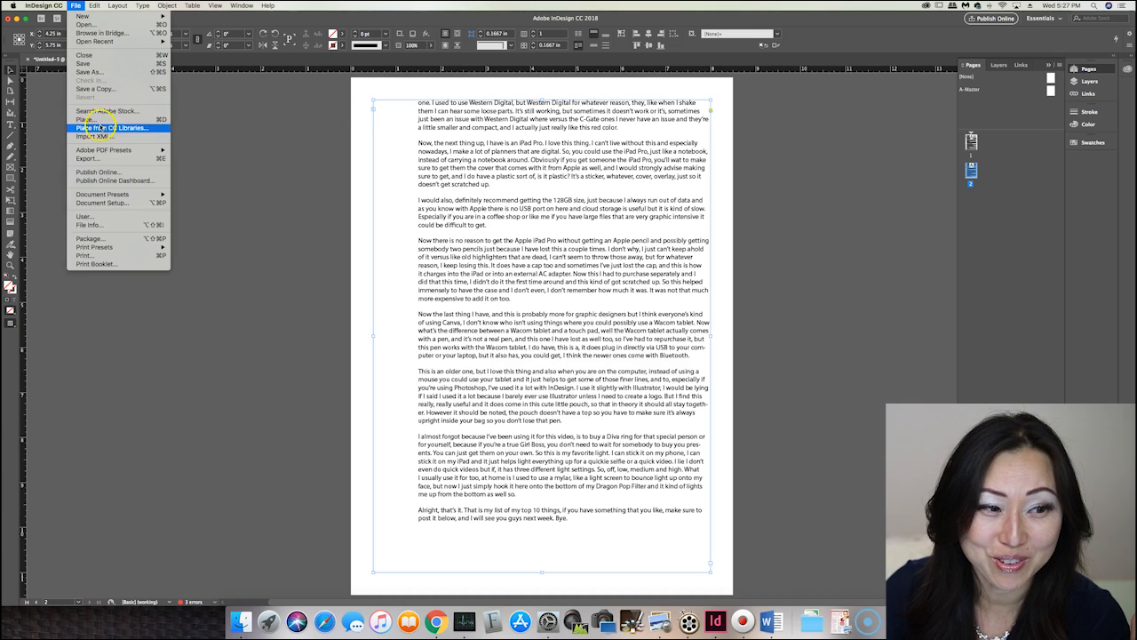